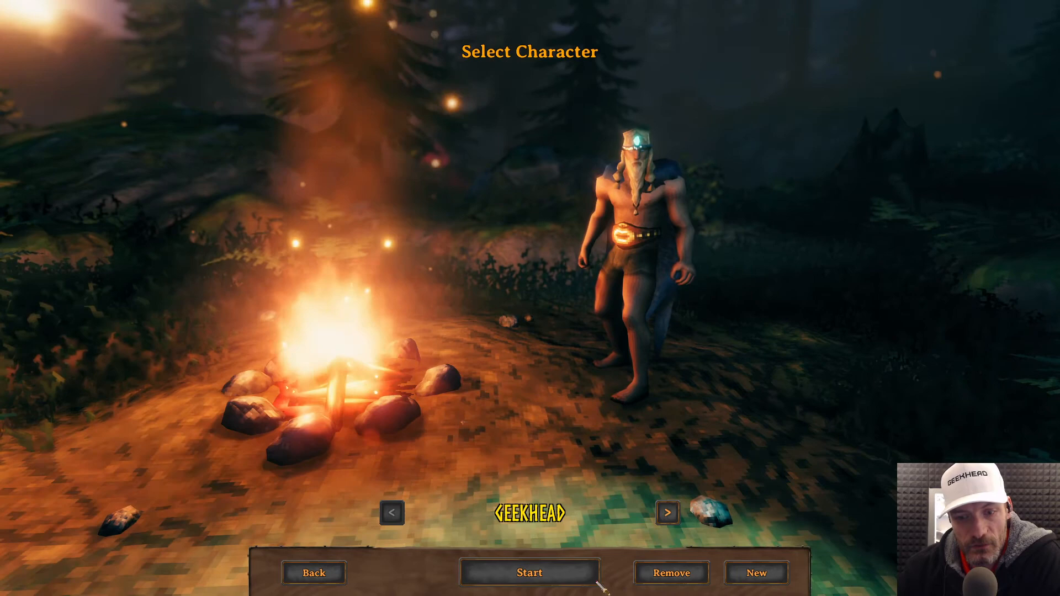
Step: Bring up the WinSCP gvalheim session showing C:\Users\aaron beside remote /home/steam/
click(529, 572)
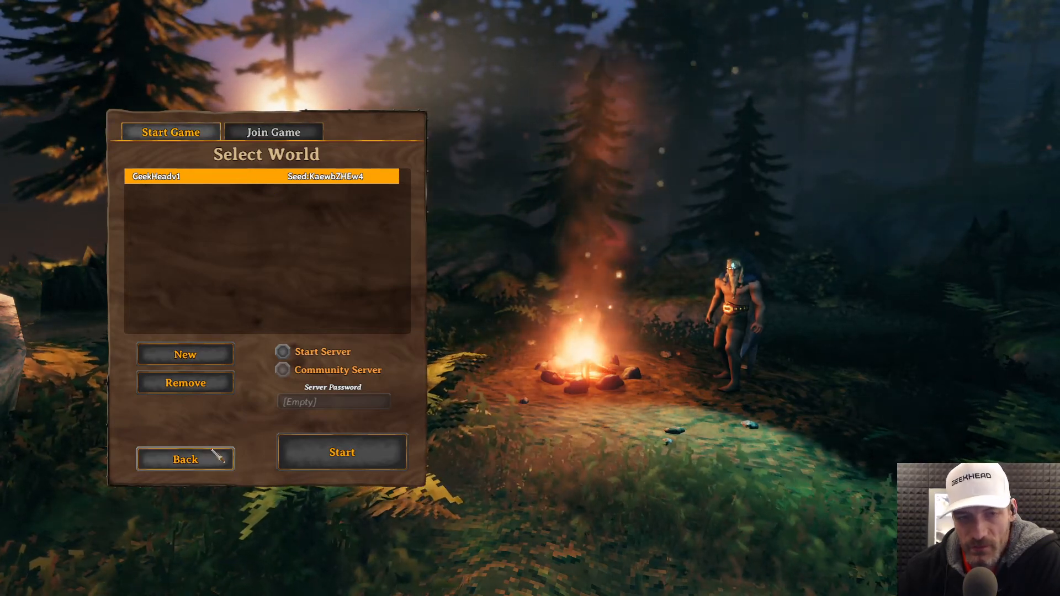
click(342, 451)
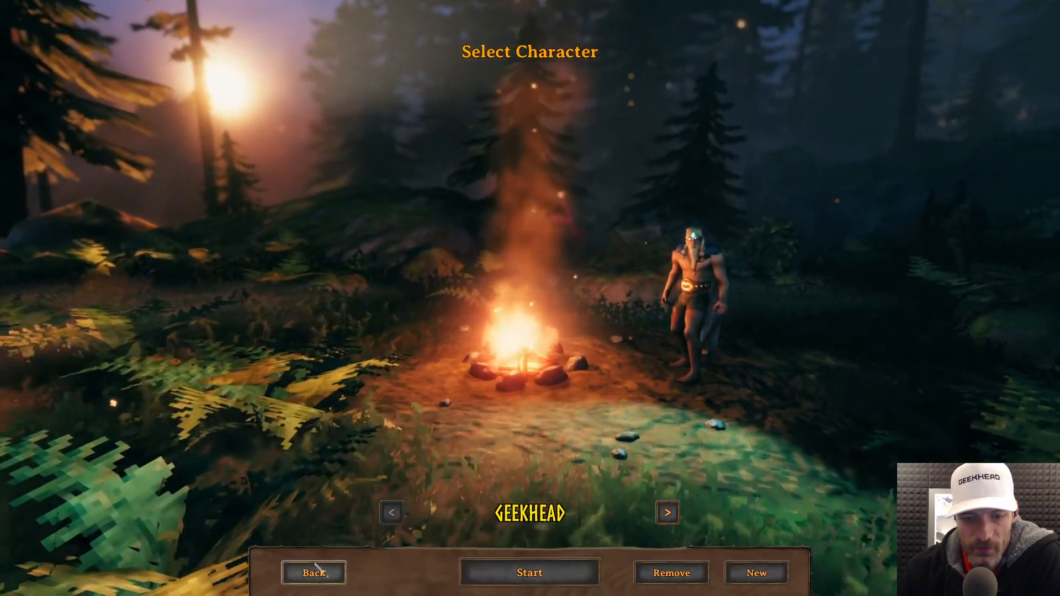
click(313, 572)
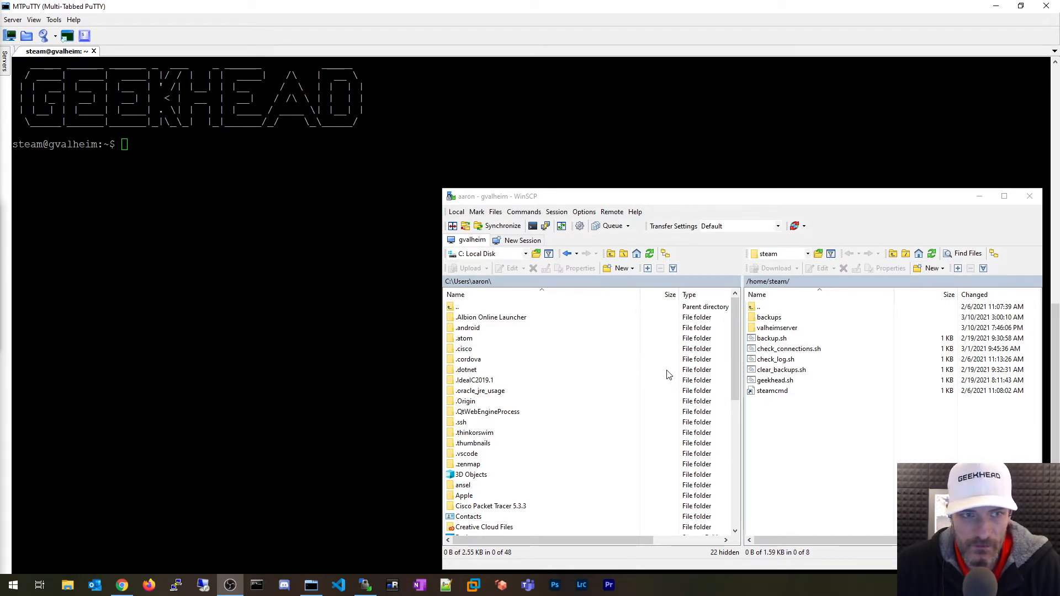
click(772, 391)
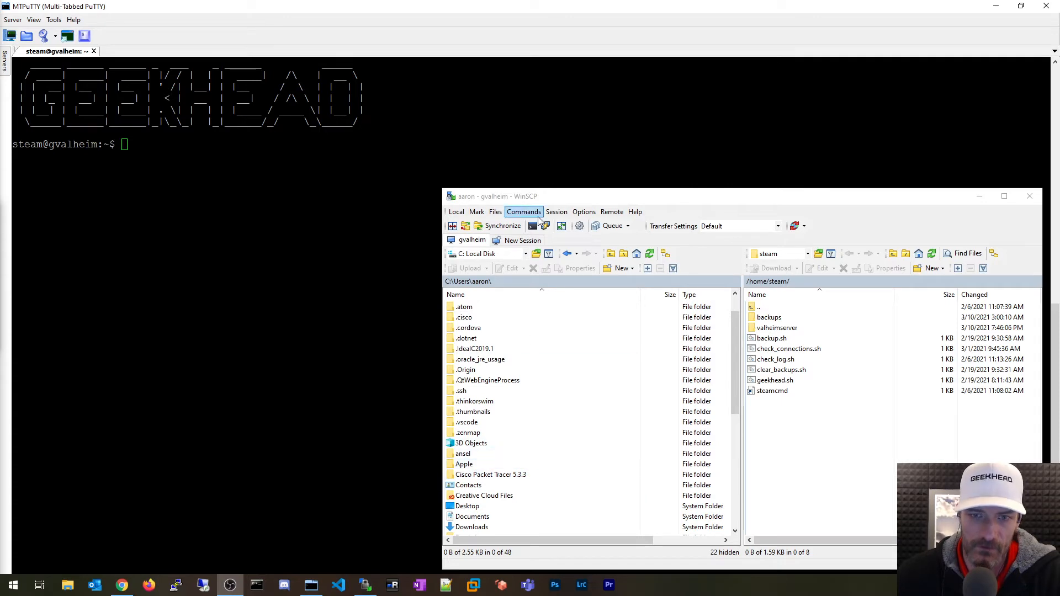
Step: Enable 'Show hidden files' under Panels in WinSCP Preferences
click(583, 211)
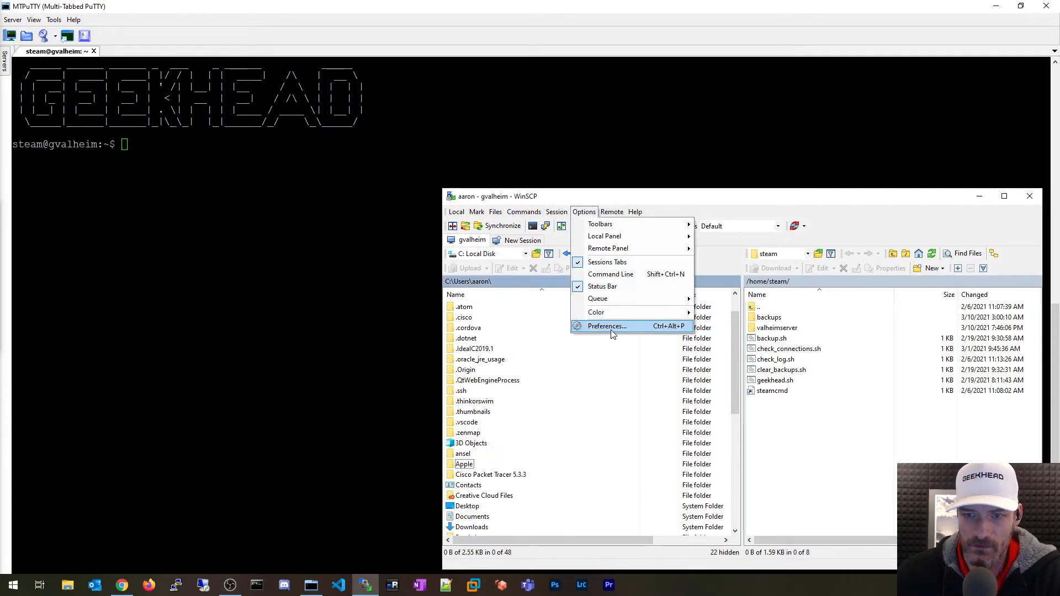
click(606, 326)
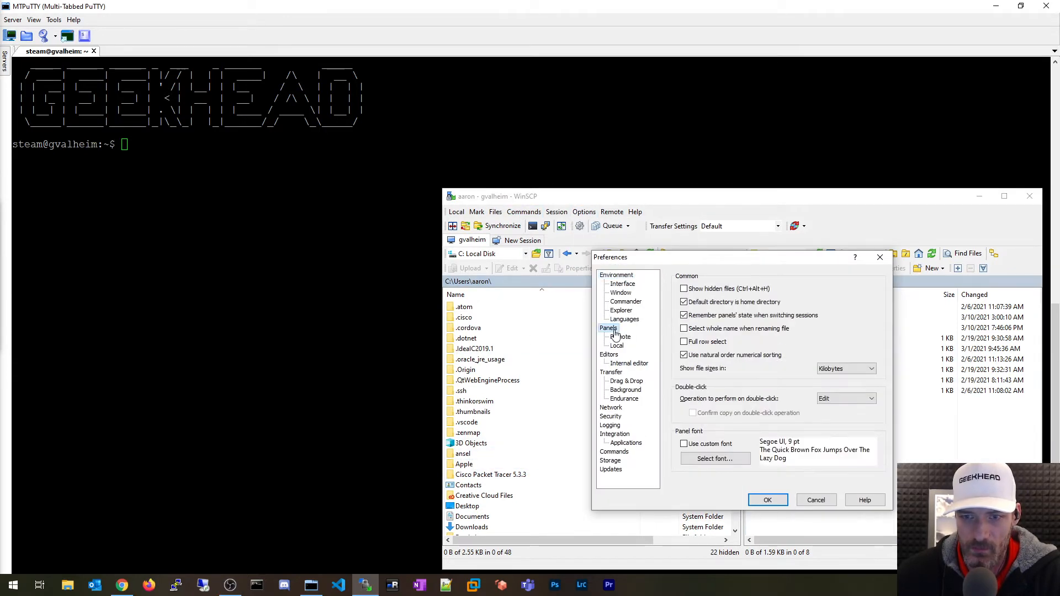
click(683, 288)
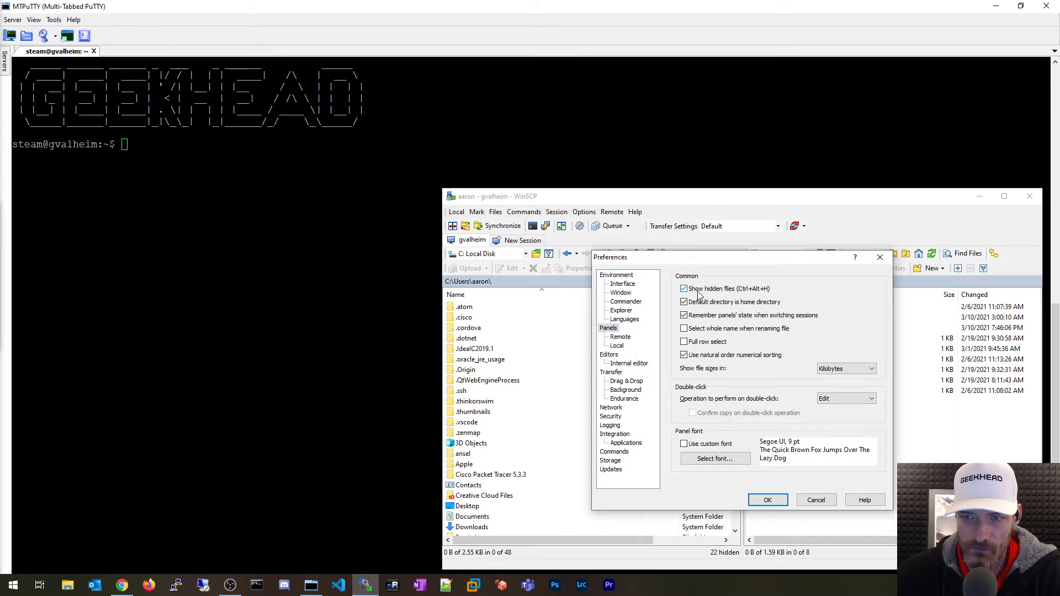
click(684, 289)
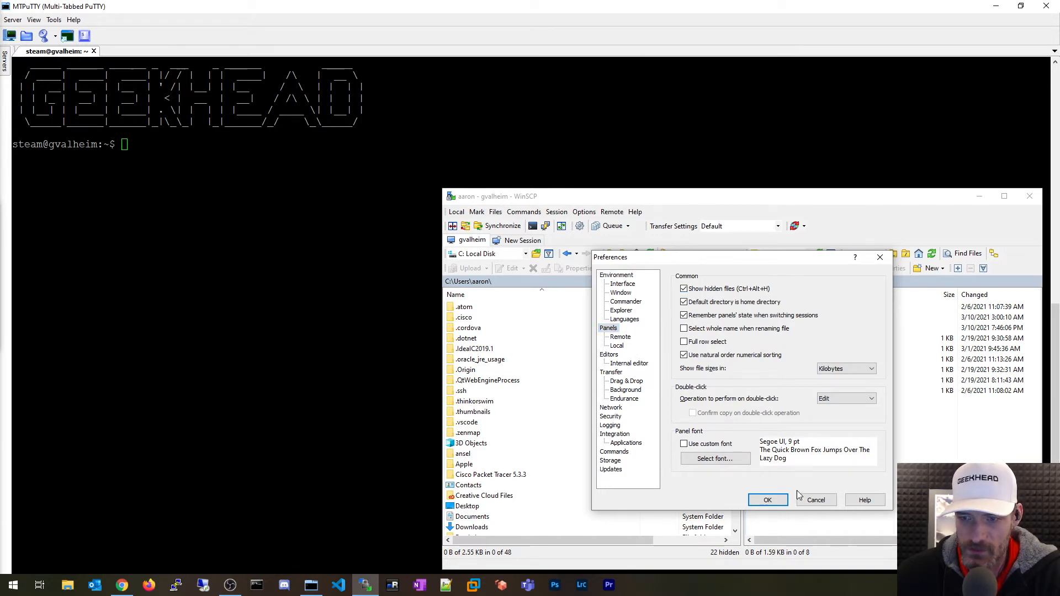
click(768, 500)
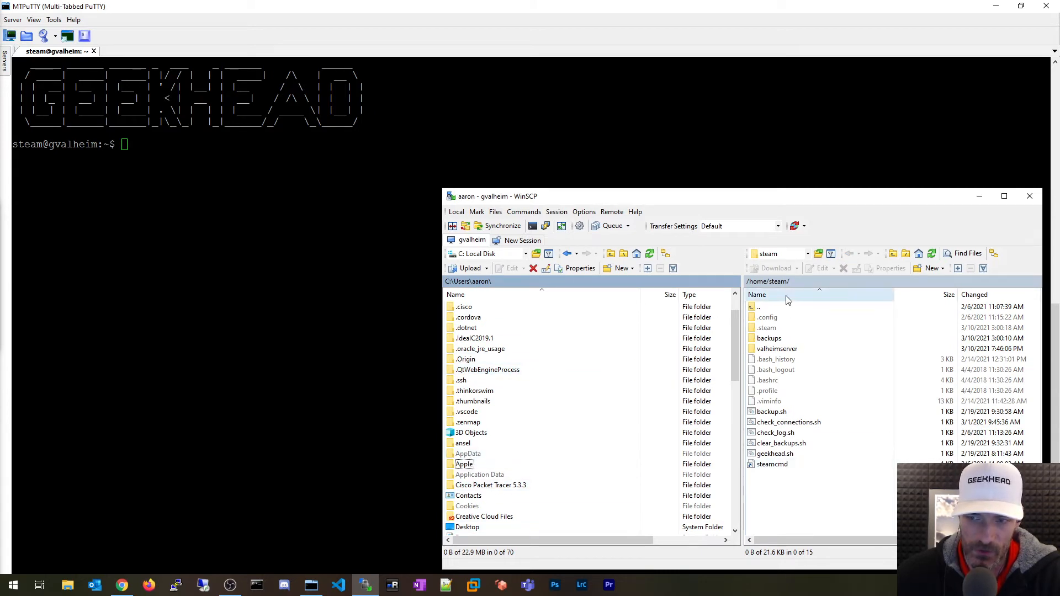
Step: Navigate the local panel to AppData > LocalLow > IronGate > Valheim > worlds
double_click(468, 454)
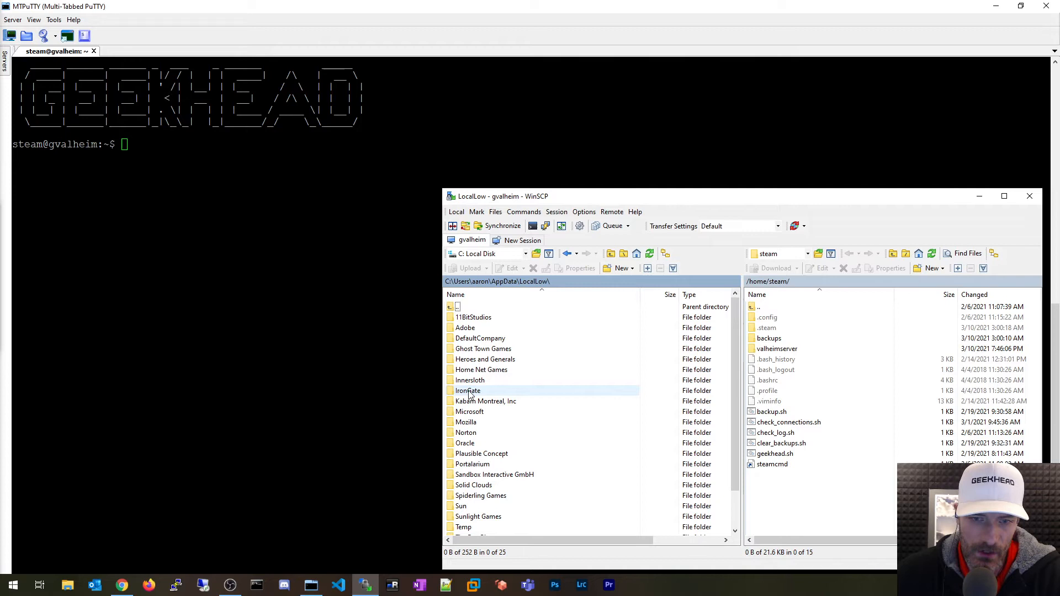
double_click(468, 391)
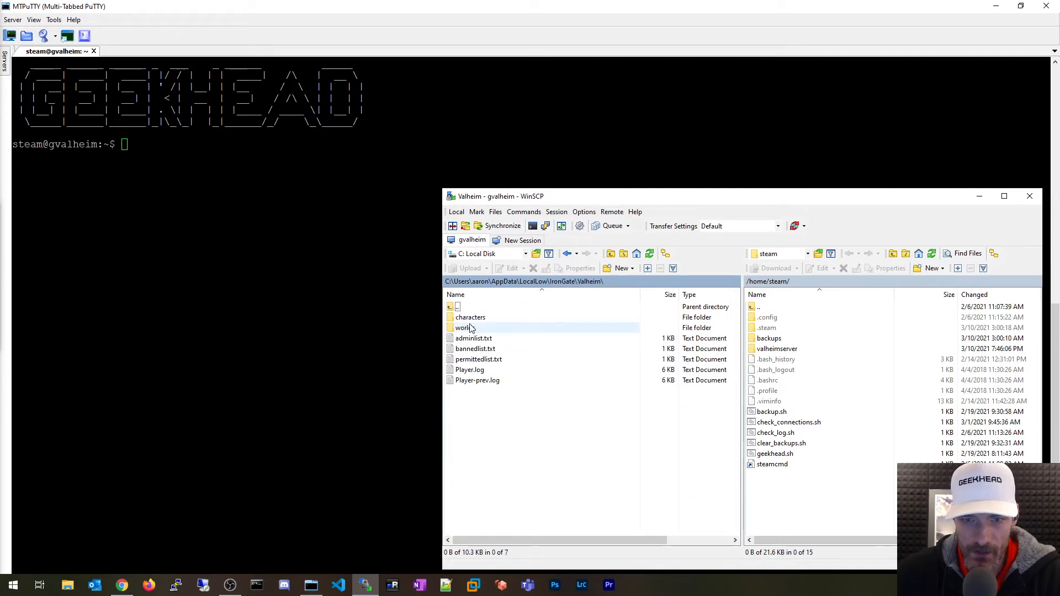
double_click(463, 328)
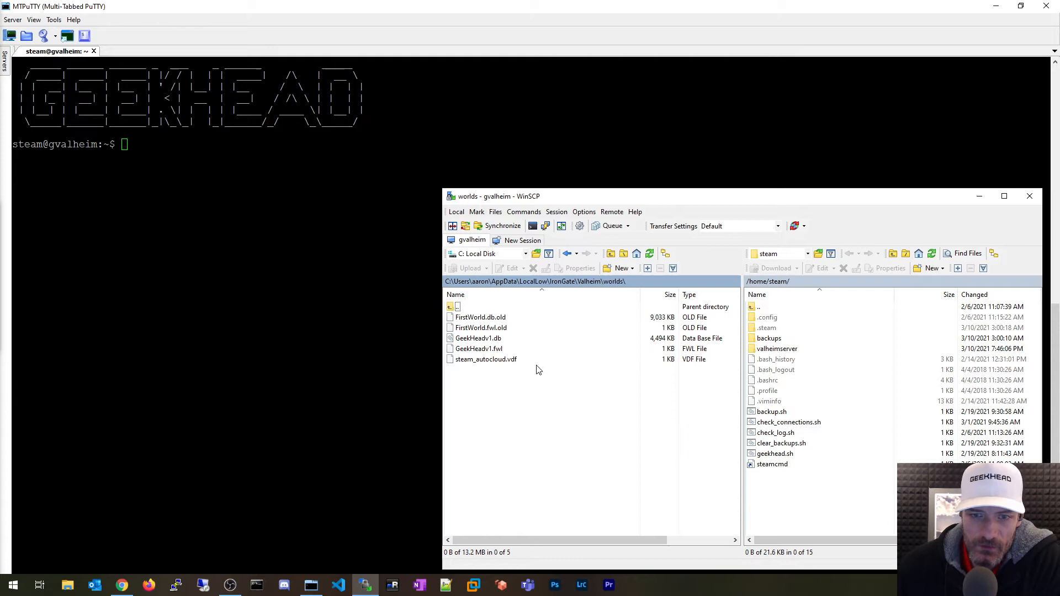
Step: Select both GeekHeadv1.db and GeekHeadv1.fwl
click(479, 338)
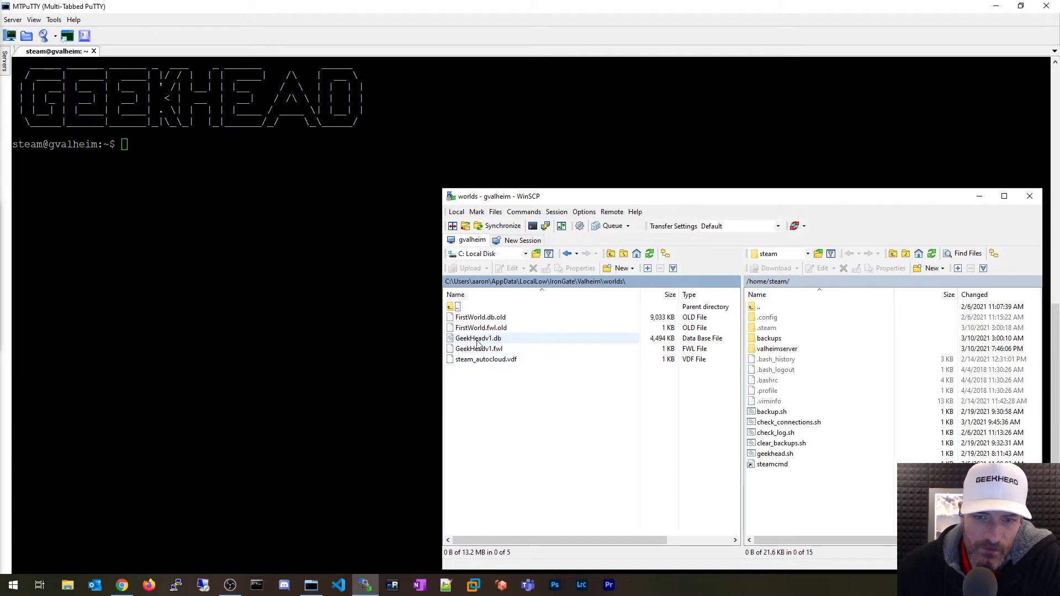
click(478, 338)
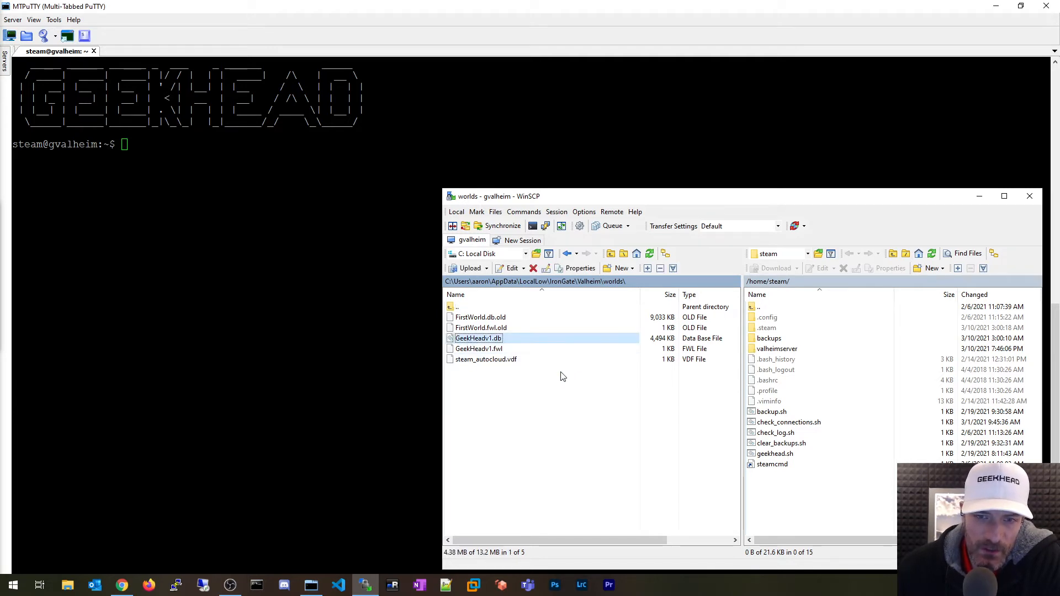
click(479, 348)
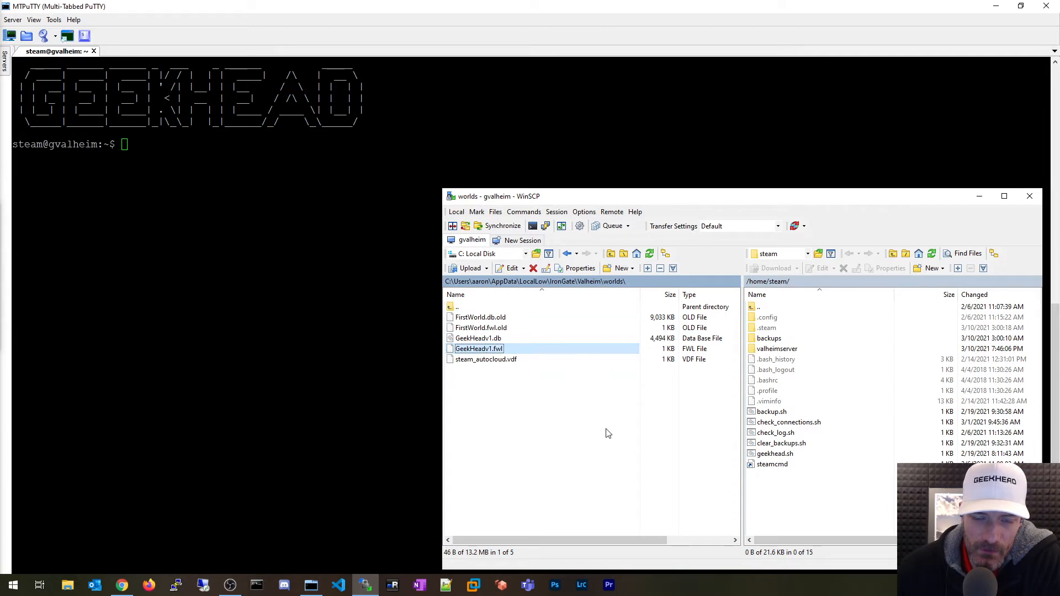
click(478, 338)
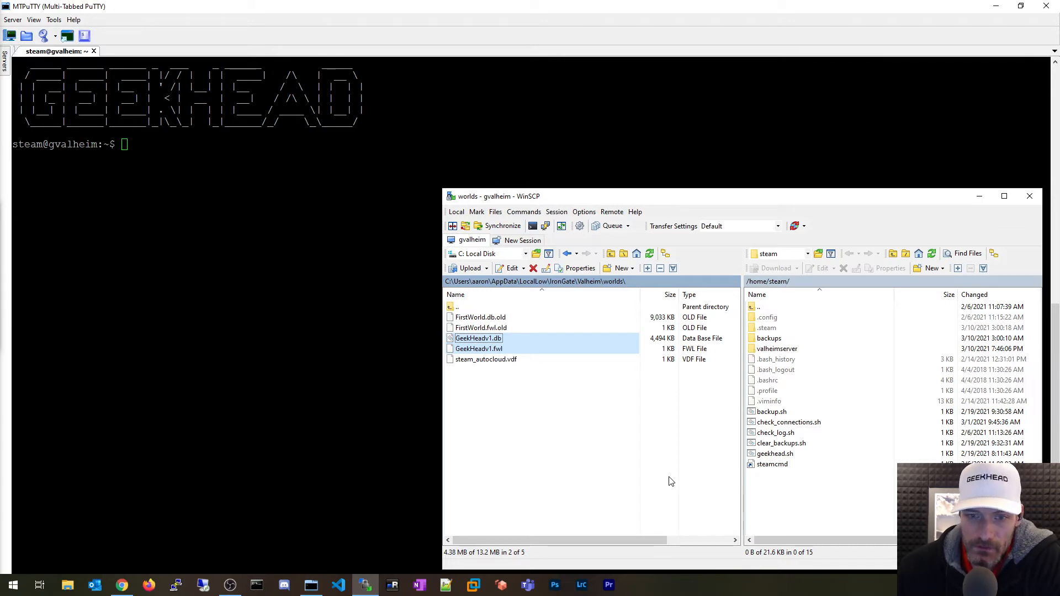
mouse_move(556, 410)
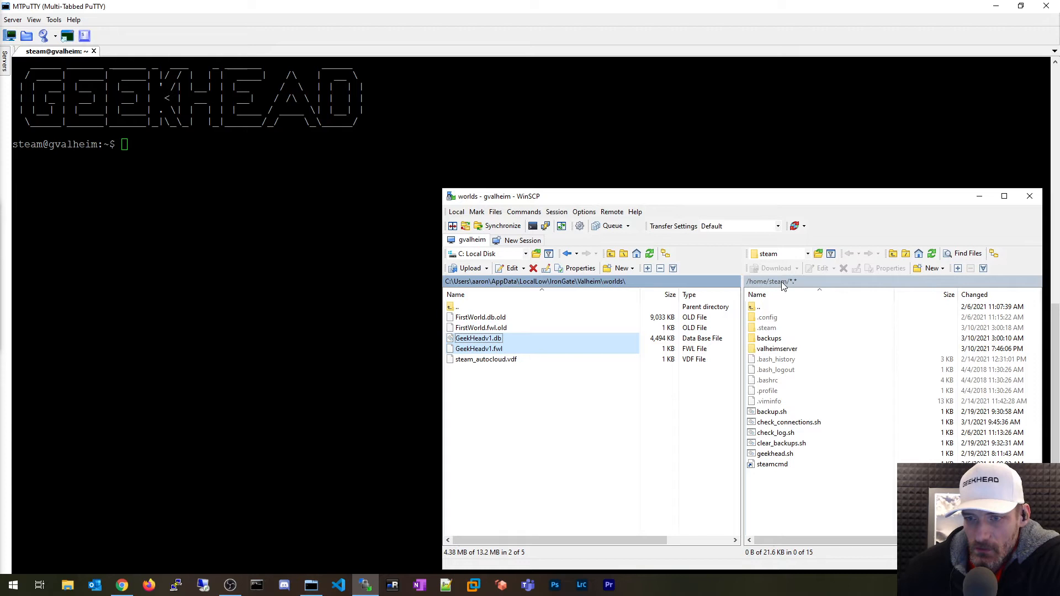
click(776, 348)
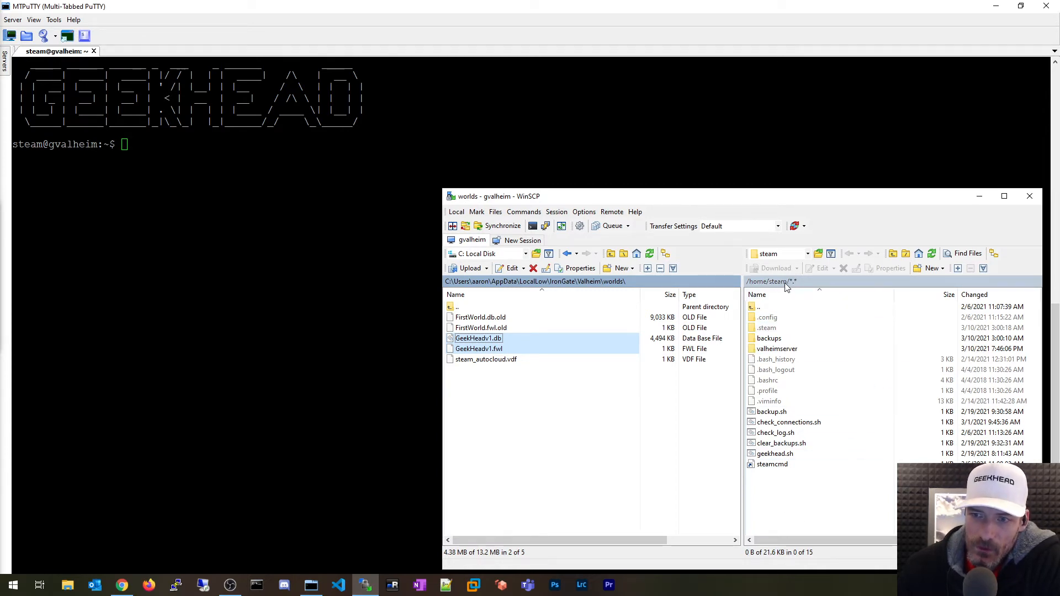
click(768, 317)
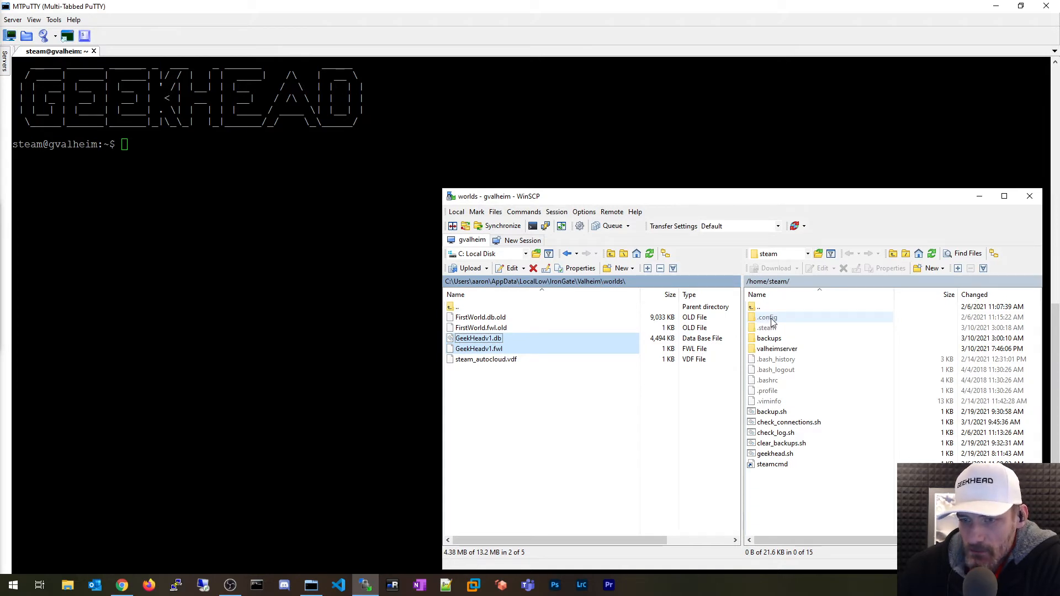
Step: Try uploading the world files into the server's .config/unity3d Valheim folder
double_click(767, 317)
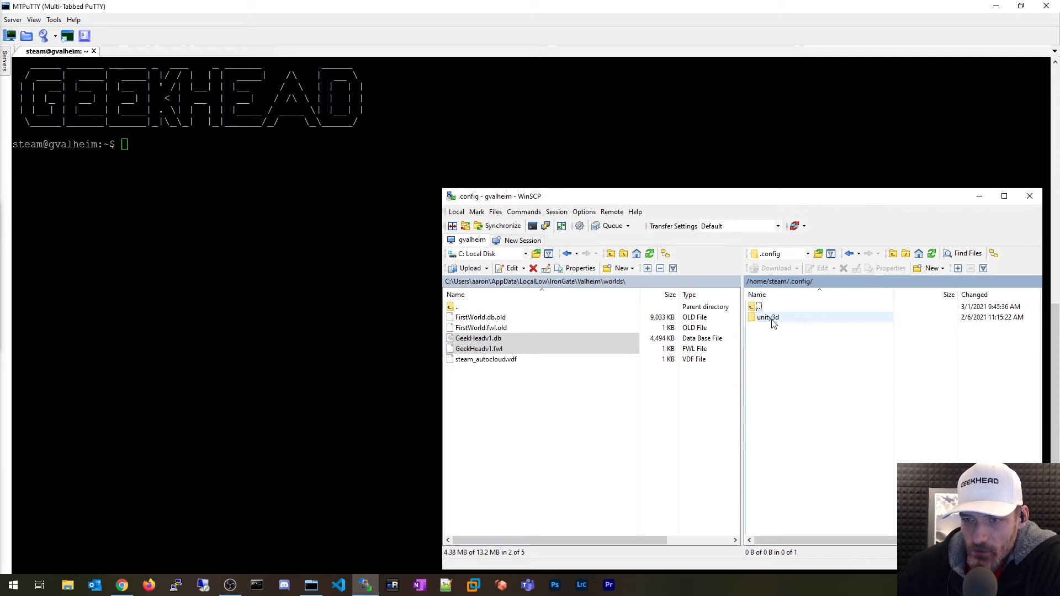
double_click(768, 317)
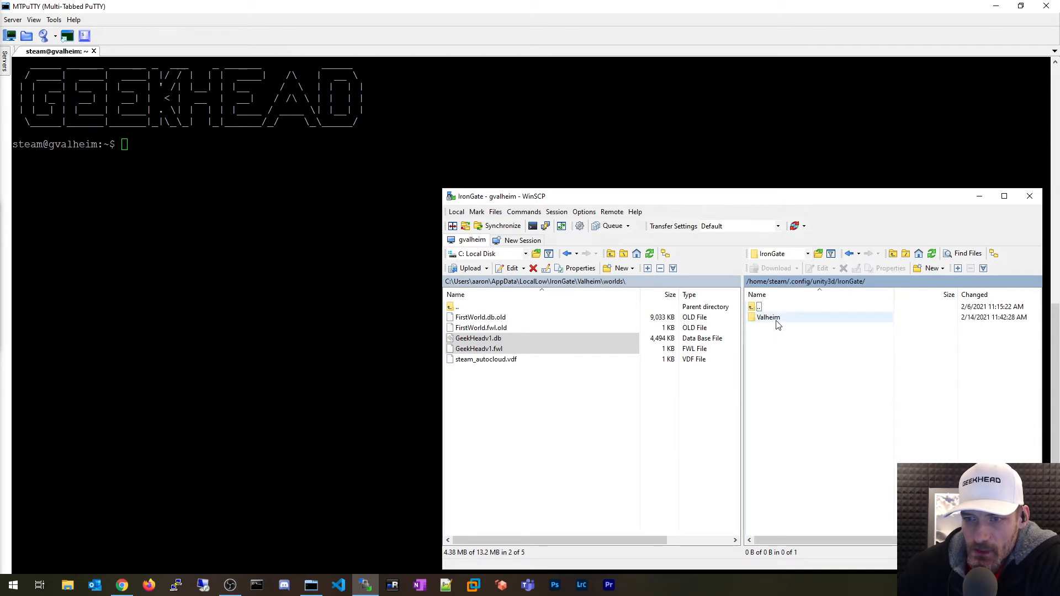
double_click(768, 317)
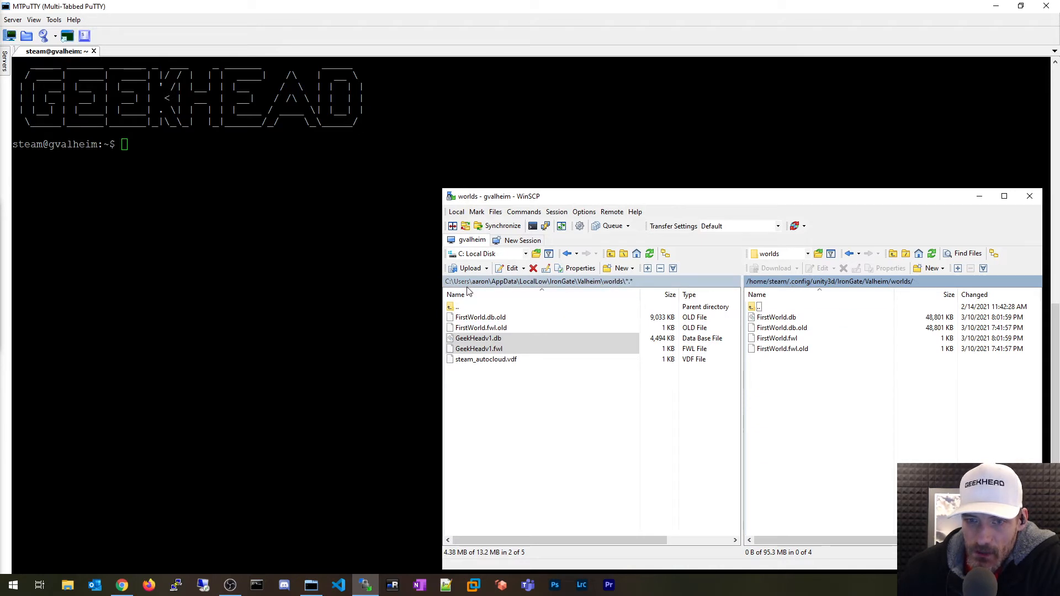
click(777, 317)
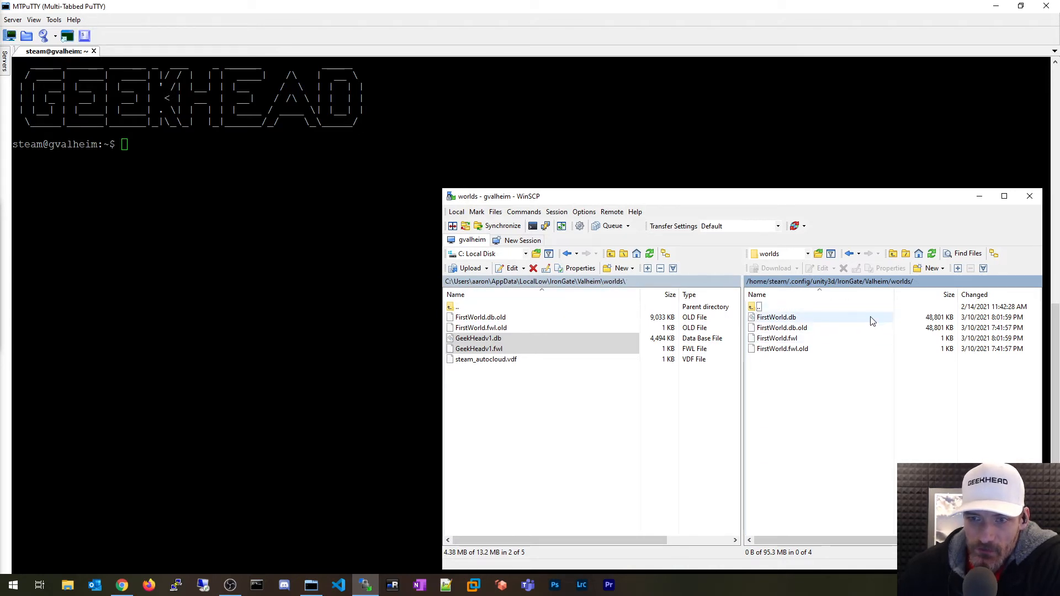
click(471, 268)
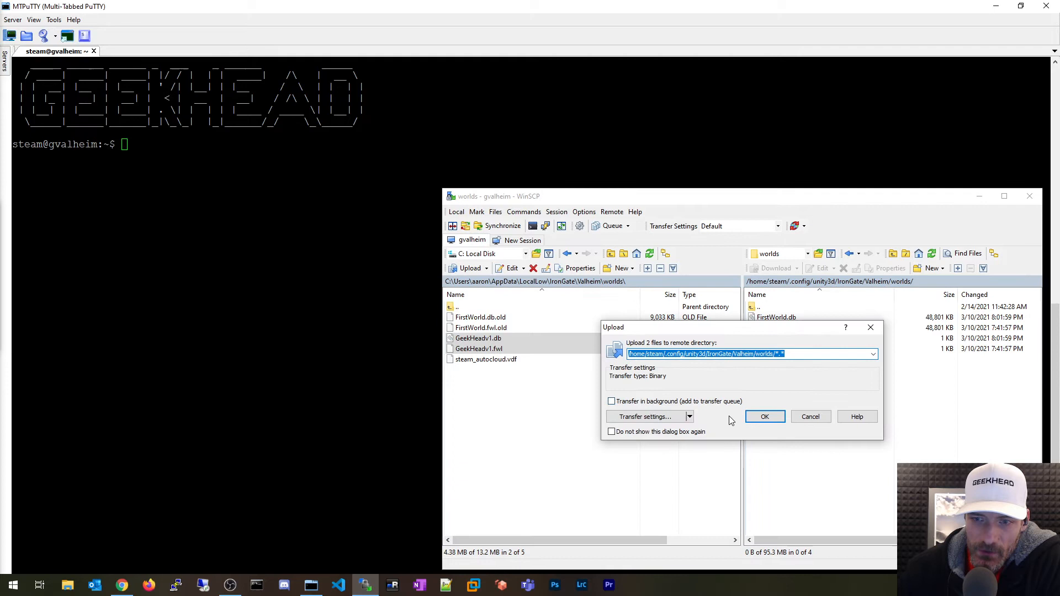
Step: Dismiss the permission-denied error and upload the files into /home/g instead
click(765, 416)
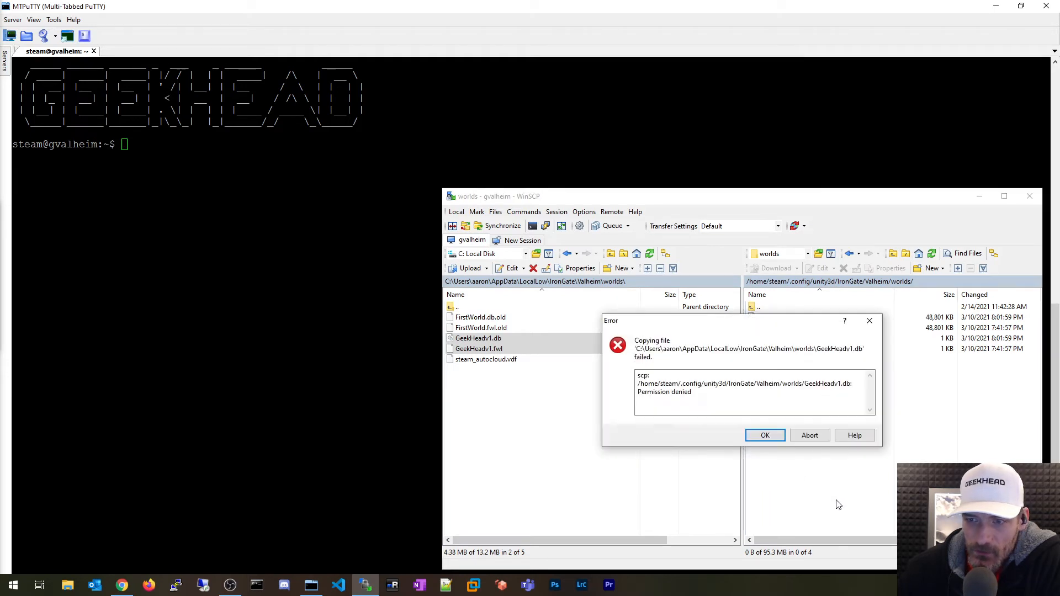
click(765, 435)
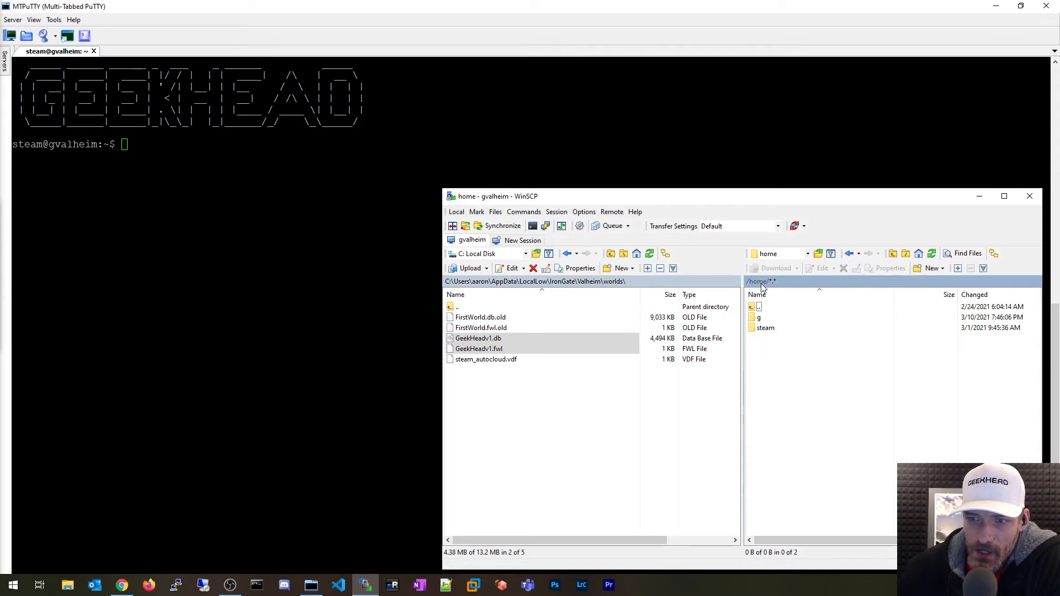
double_click(759, 317)
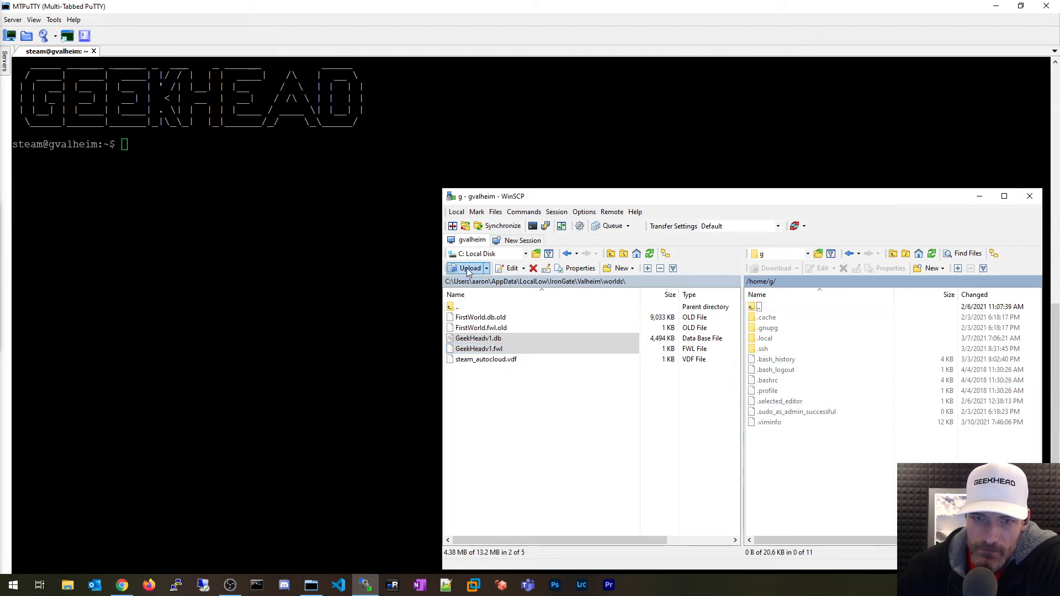
click(467, 268)
text(pwd)
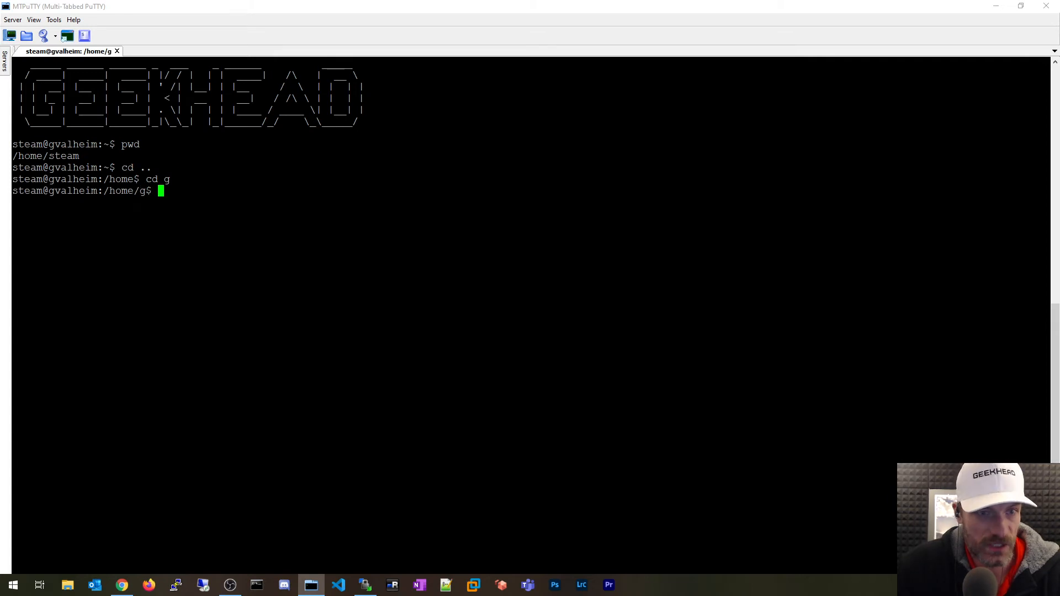
Step: List /home/g and copy GeekHeadv1.* into /home/steam with cp
text(ll)
text(cd)
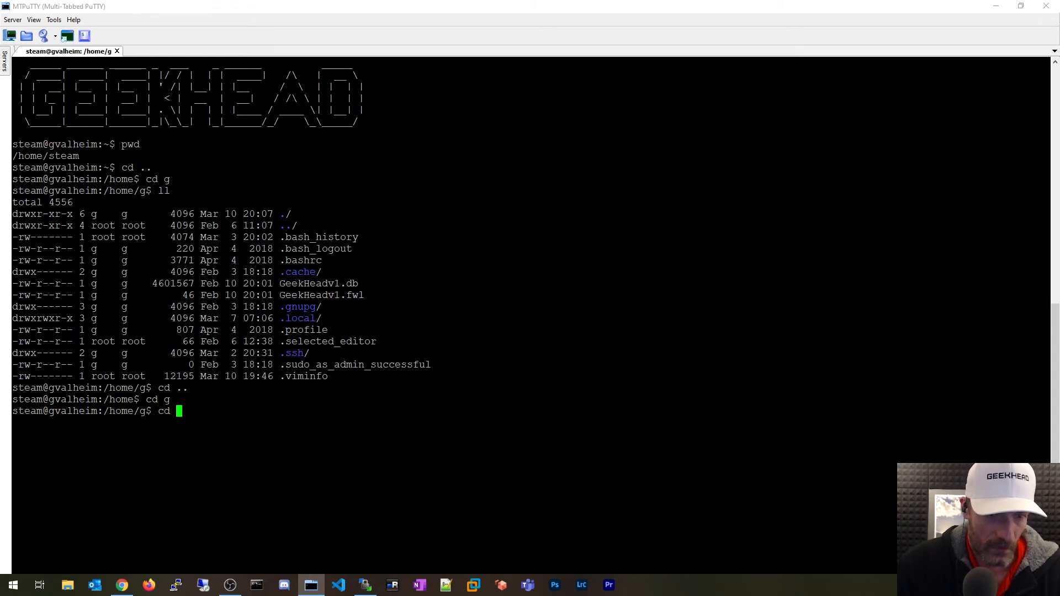
text(cp G)
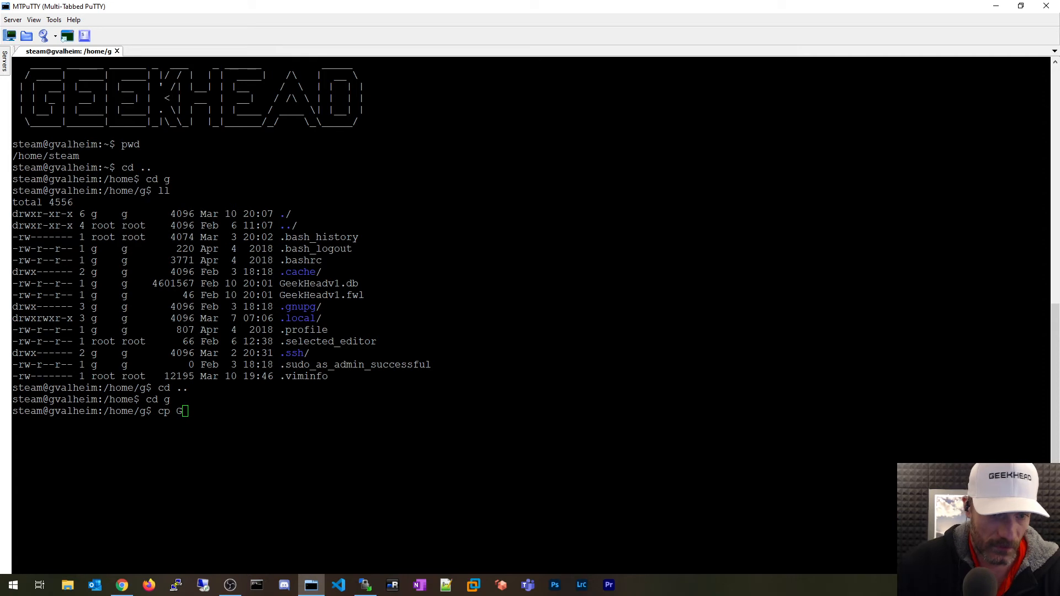
text(eekHeadv1.)
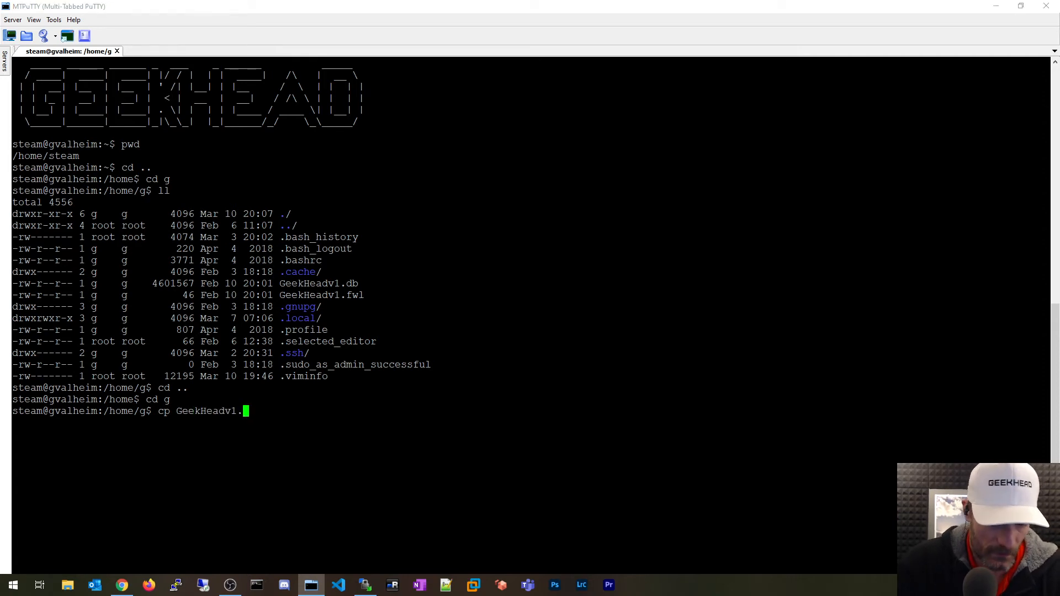
text(* /home/stea)
text(cd /home/steam/)
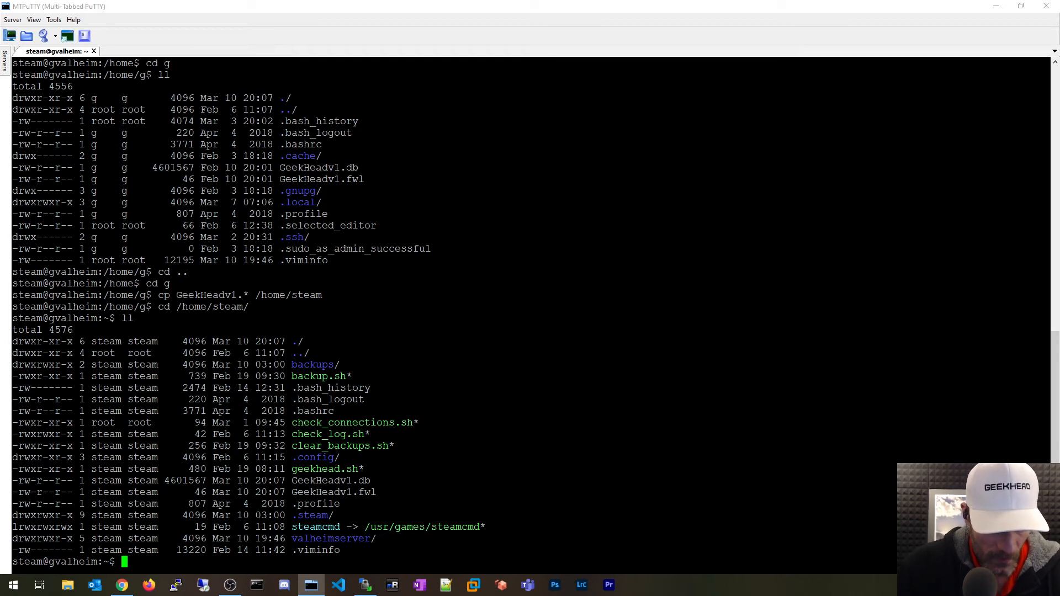
Step: Move GeekHeadv1.* into ./.config/unity3d/IronGate/Valheim/worlds/ and check them beside FirstWorld
text(mv GeekHeadv1.)
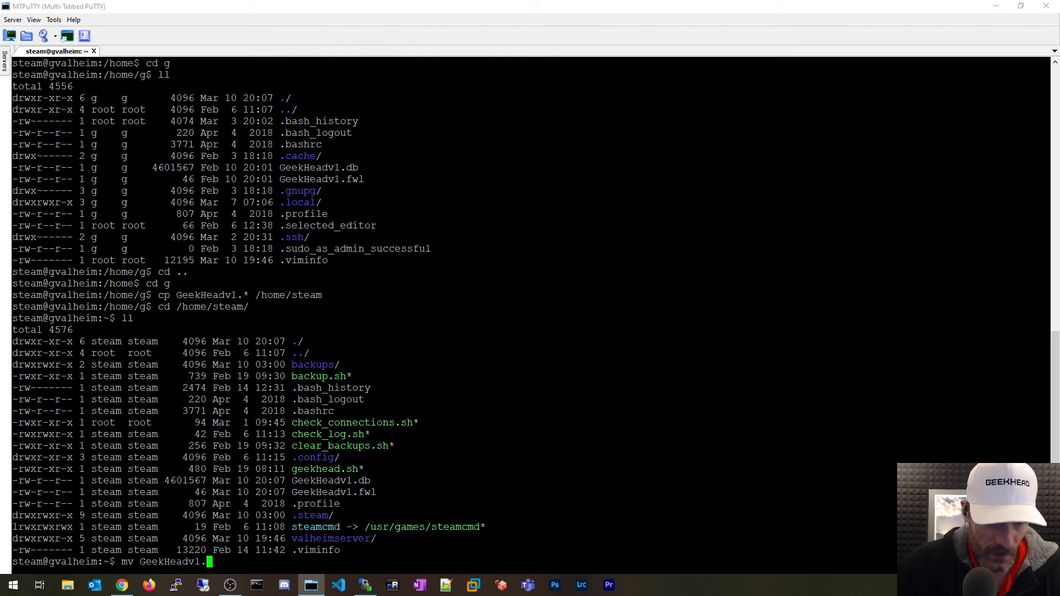
text(*)
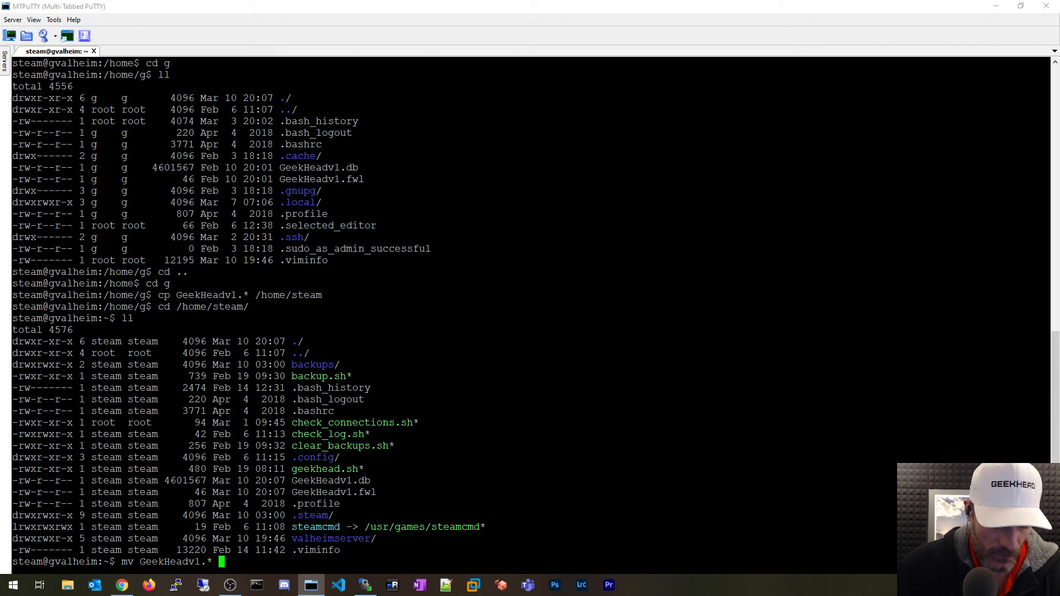
text(./.)
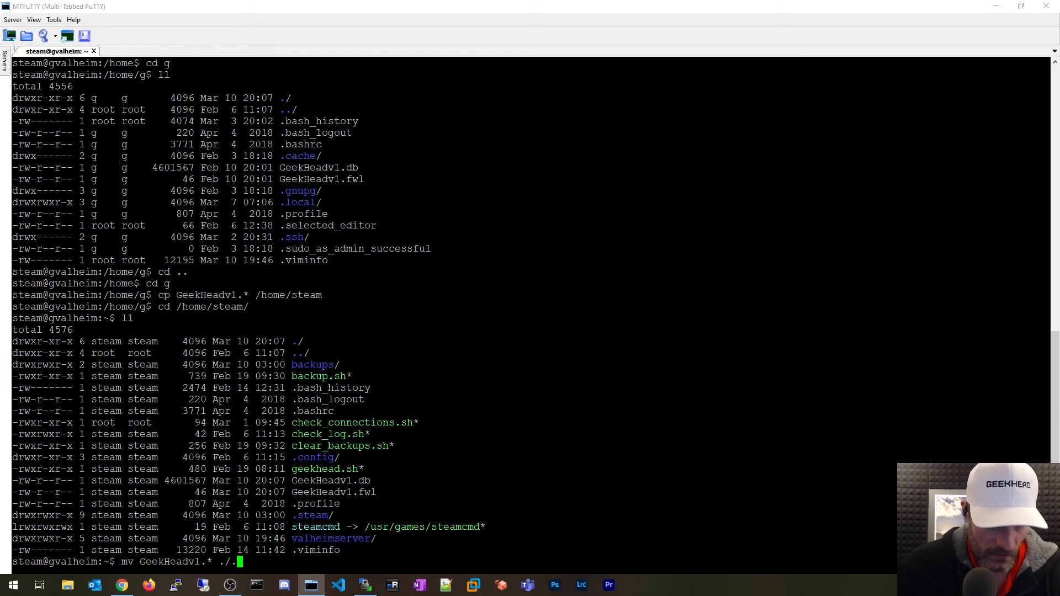
key(BackSpace)
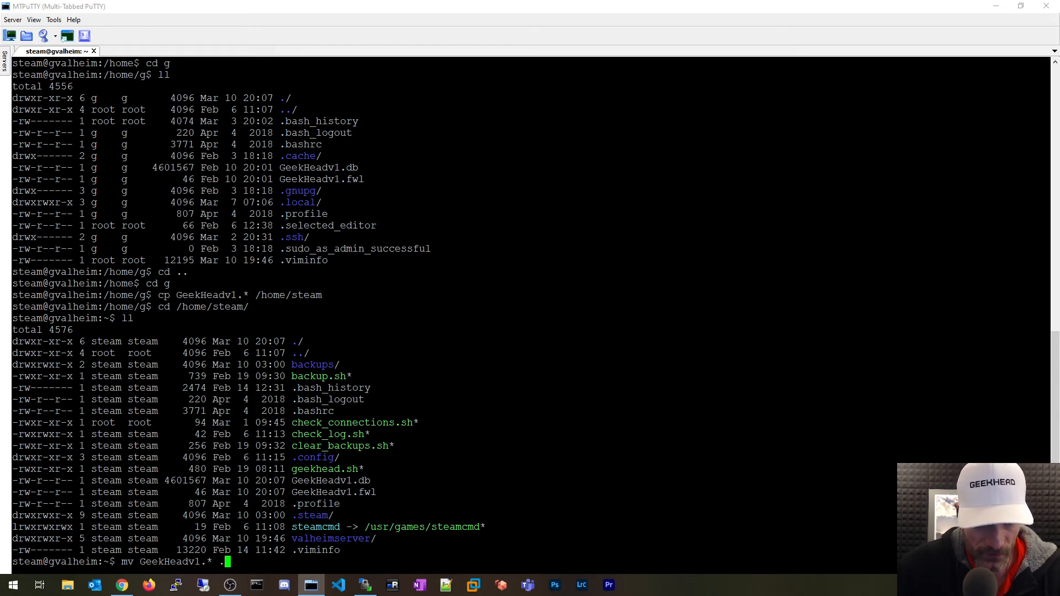
text(/.config/unity3d/IronGate/)
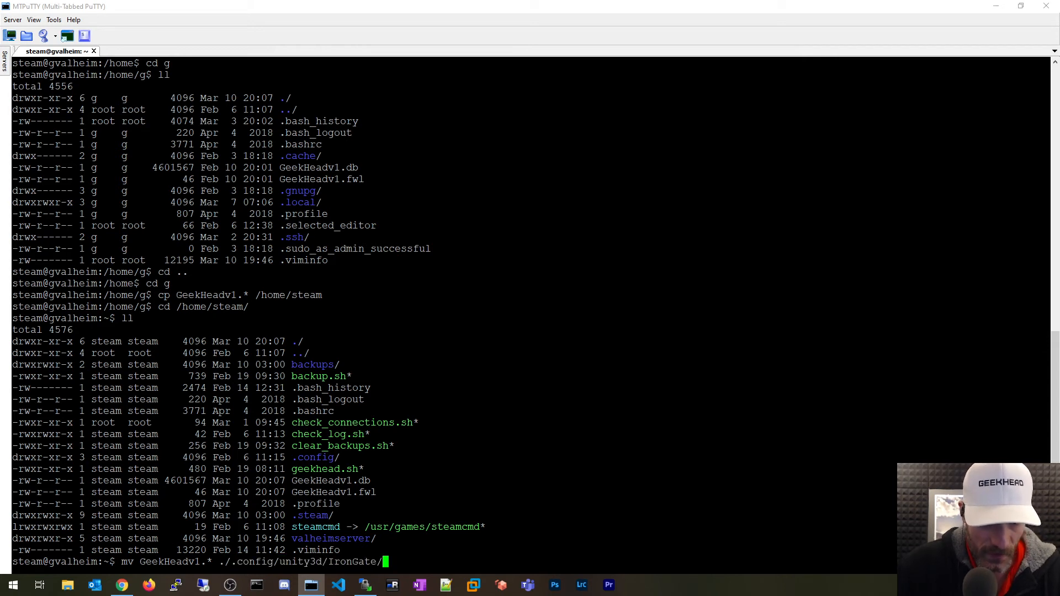
text(Valheim/worlds/)
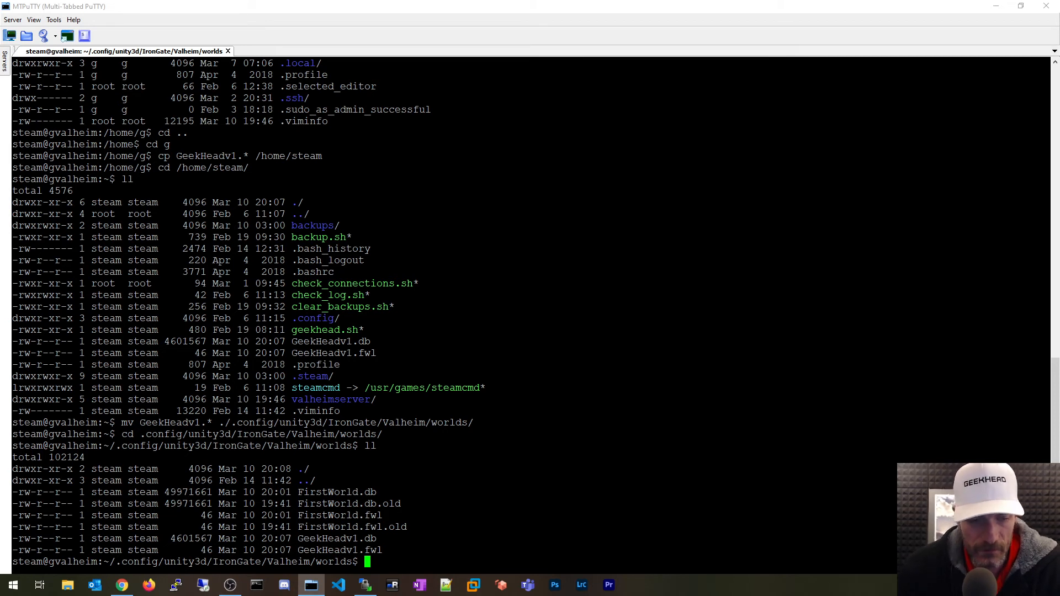
double_click(124, 539)
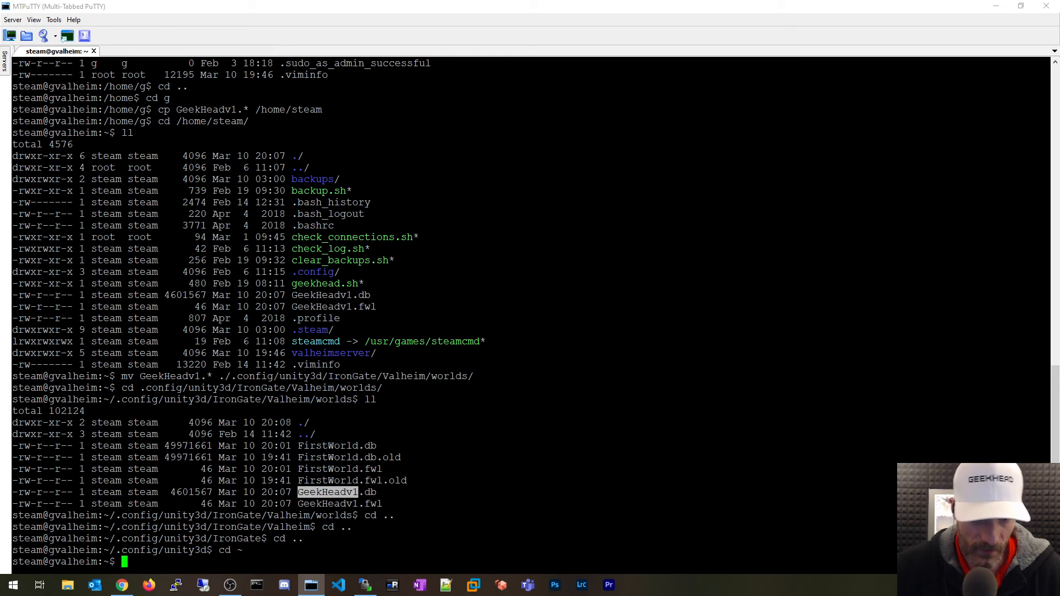
Step: Change into valheimserver/ and open start_valheim.sh in vi
text(cd valheimserver/)
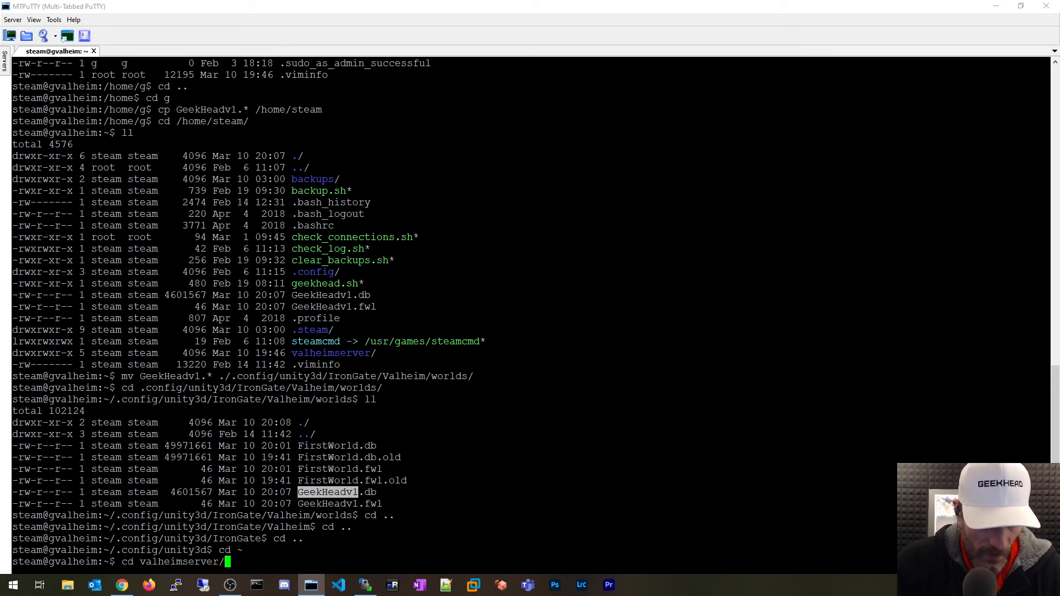
text(vi)
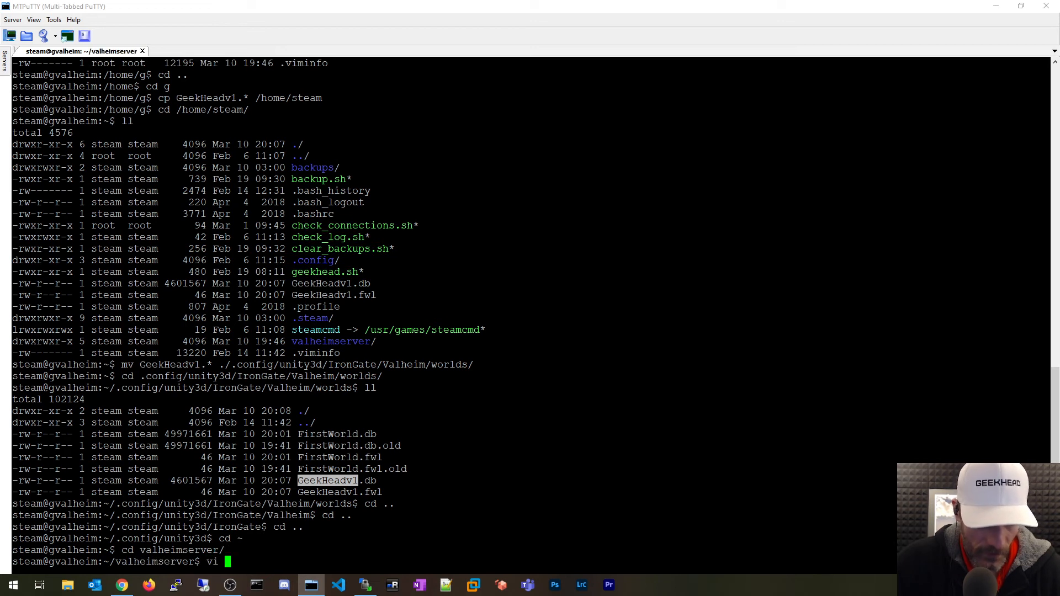
text(start_)
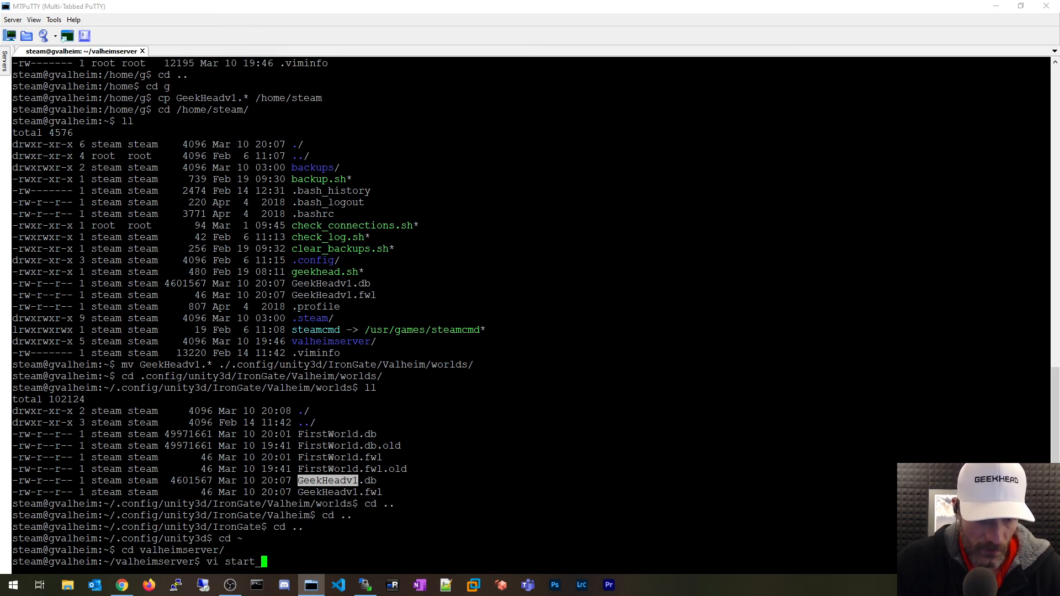
text(valheim.sh)
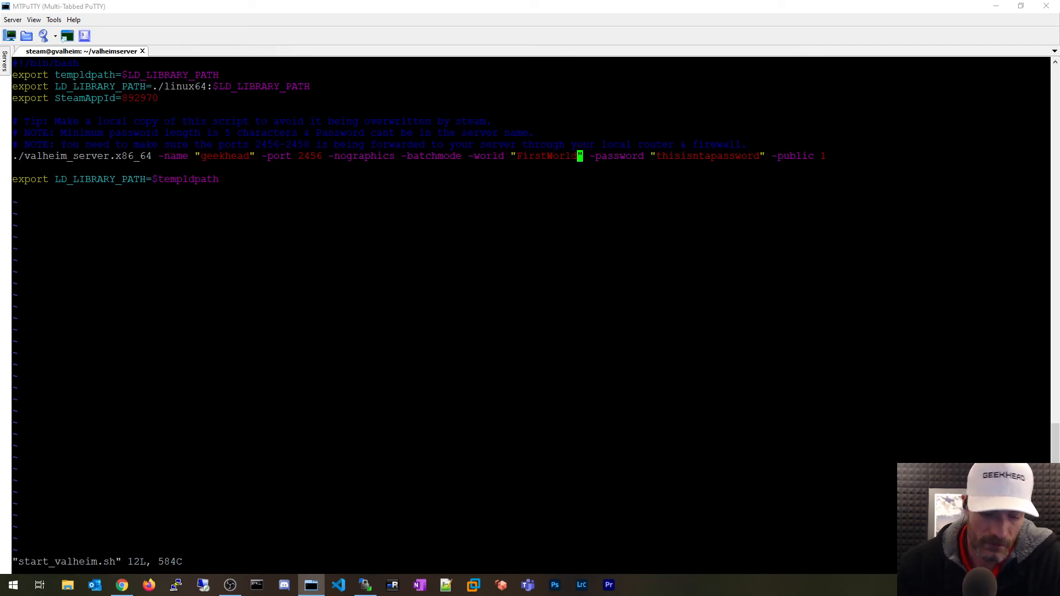
Step: Set world GeekHeadv1 and server name myawesomeservername, save with :wq, begin systemctl stop
key(i)
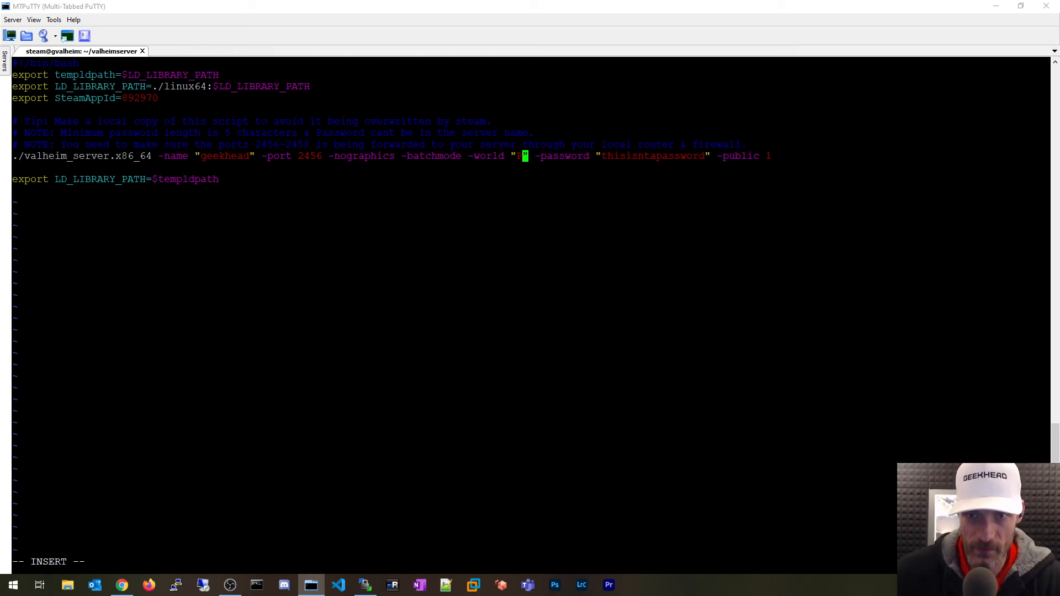
text(GeekHeadv1)
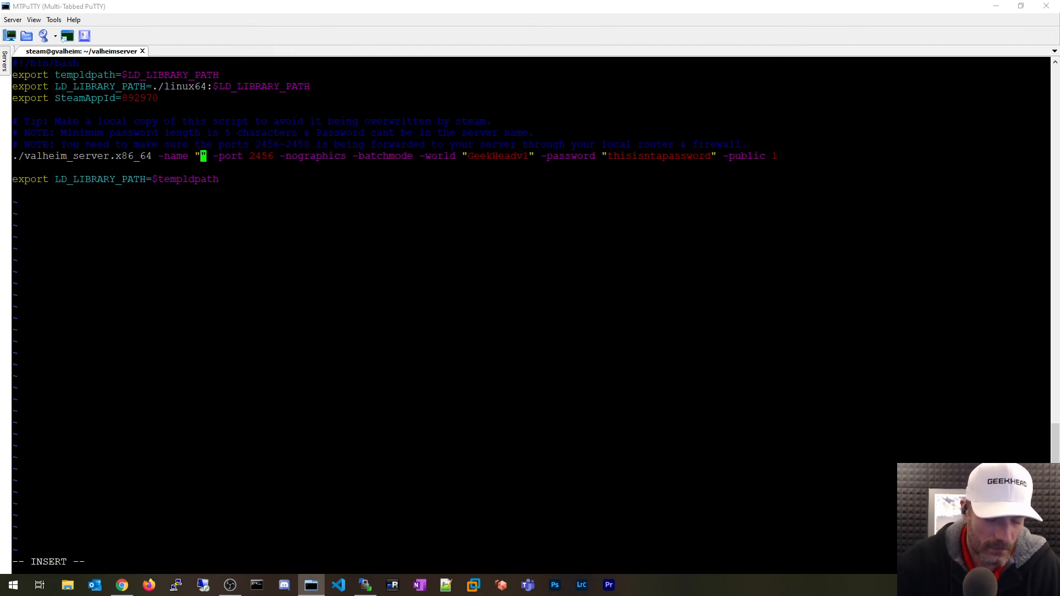
text(myawe4)
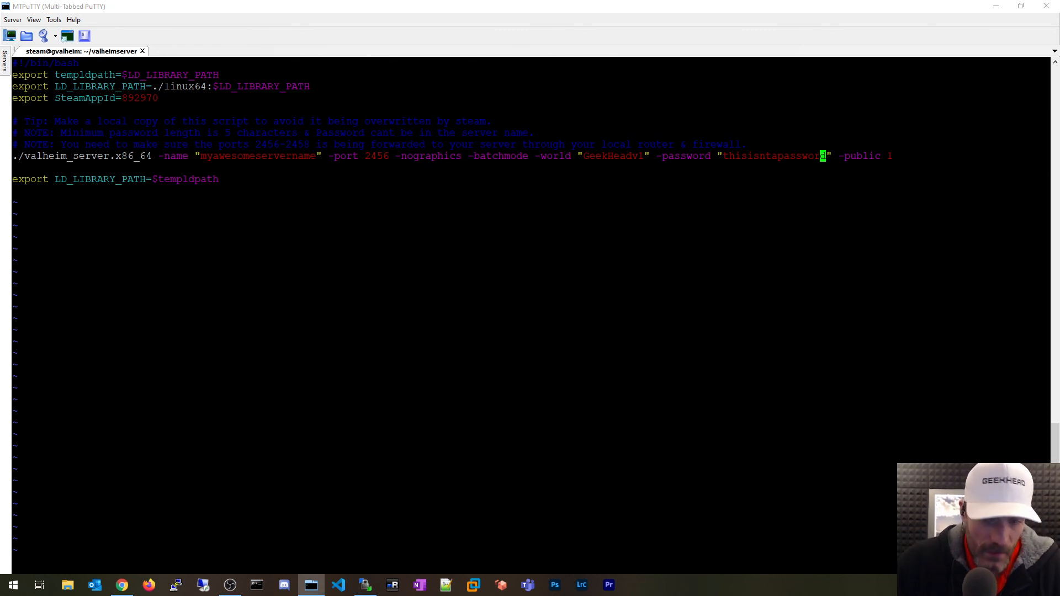
text(:wq)
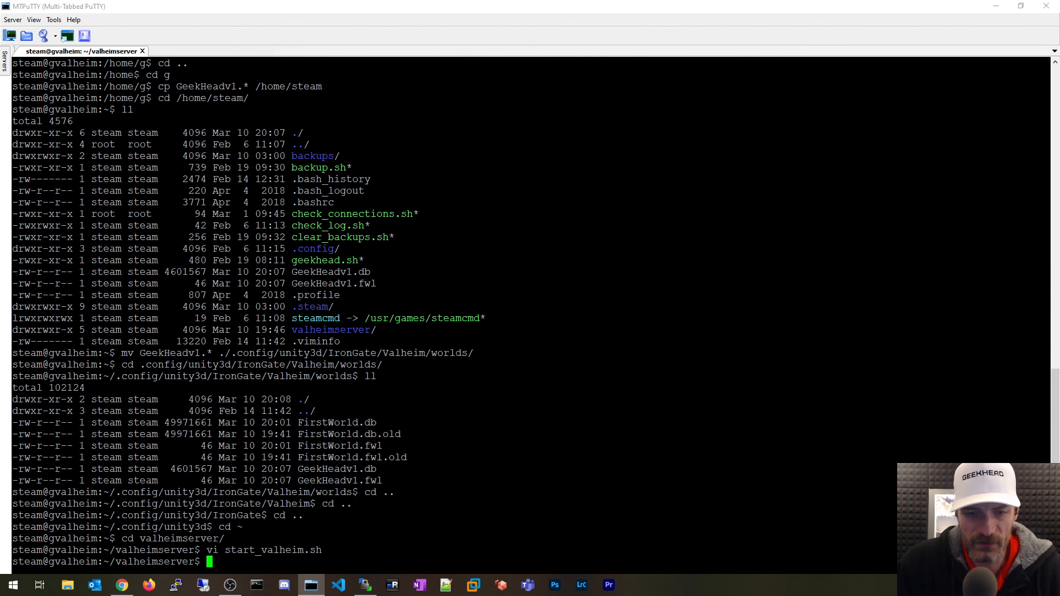
text(syst)
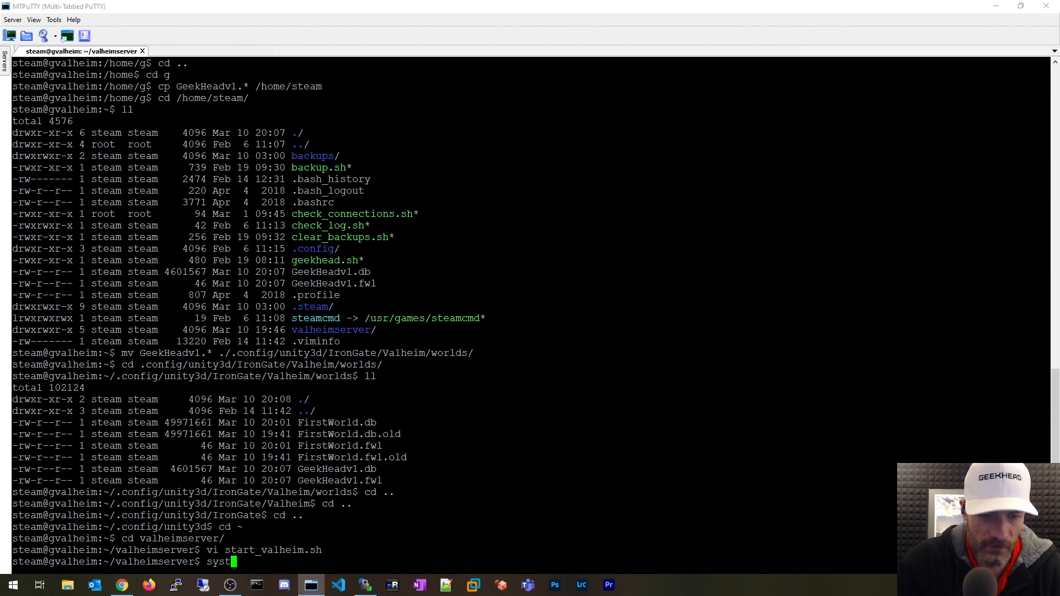
text(emctl sto)
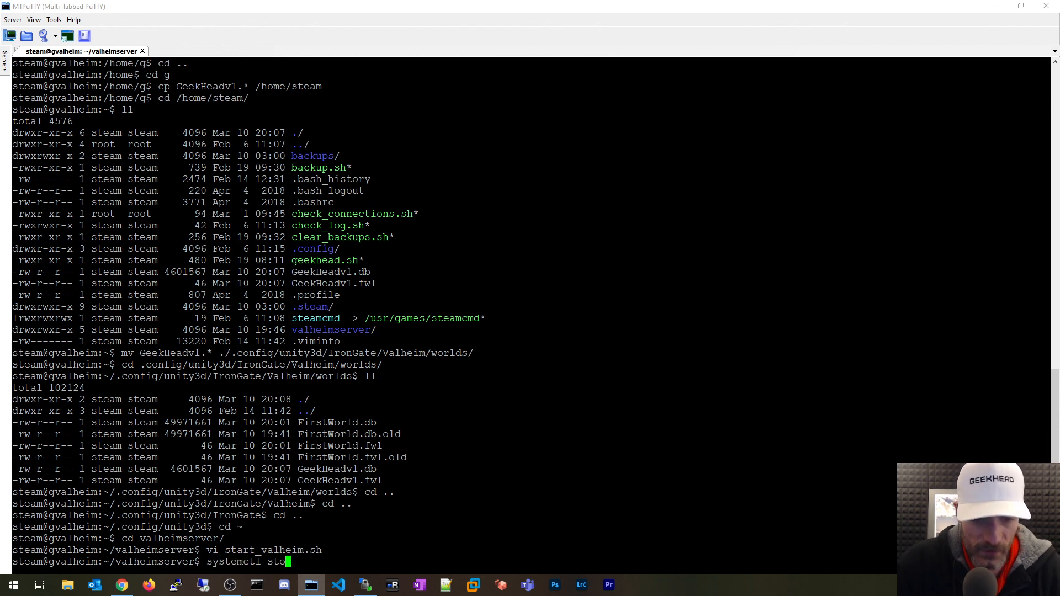